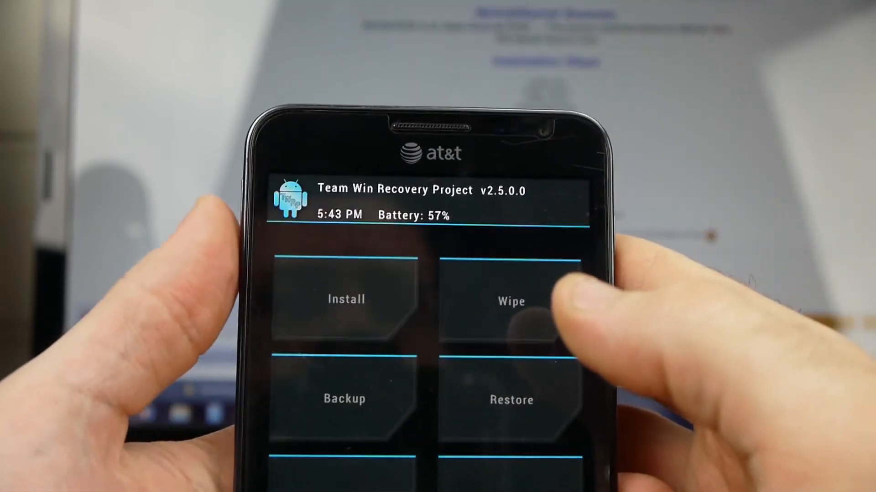
Open Wipe from the TWRP main menu to show the partition-wipe options.
left_click(510, 301)
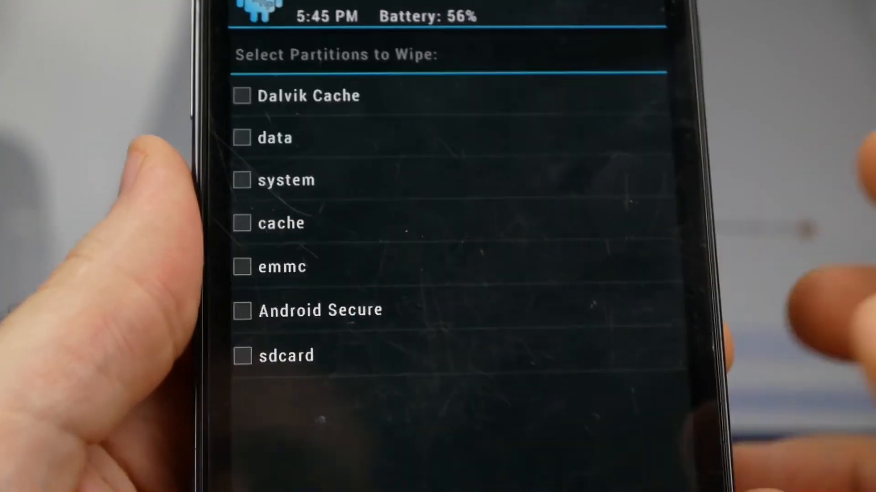
Open Advanced Wipe to show the Select Partitions to Wipe checklist.
left_click(241, 95)
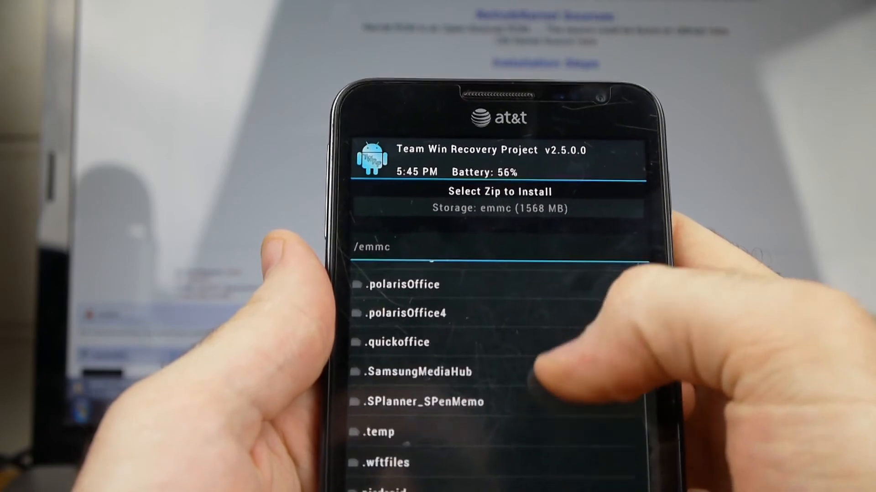
Browse the /emmc folder list in Select Zip to Install, returning to the top.
scroll("up", 3)
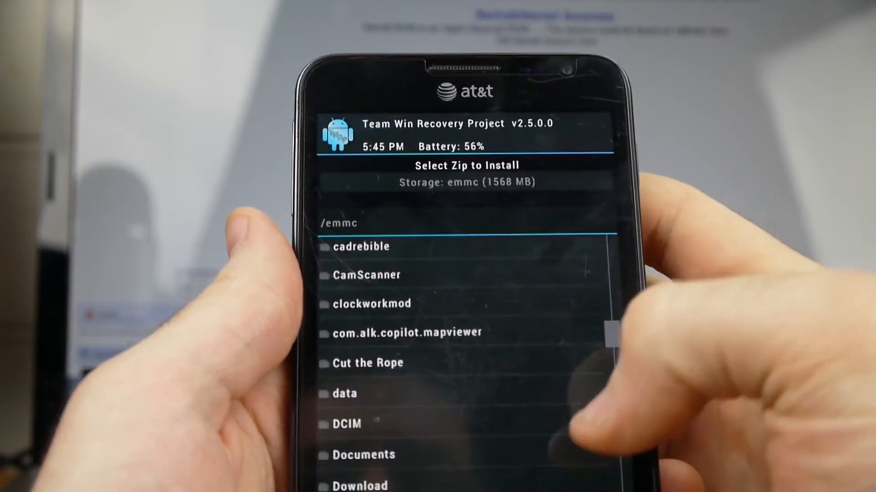
scroll("down", 3)
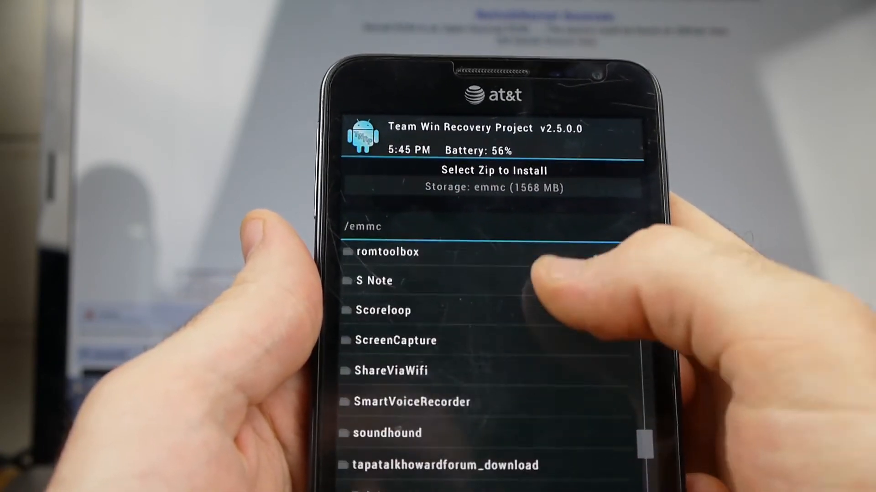
scroll("down", 3)
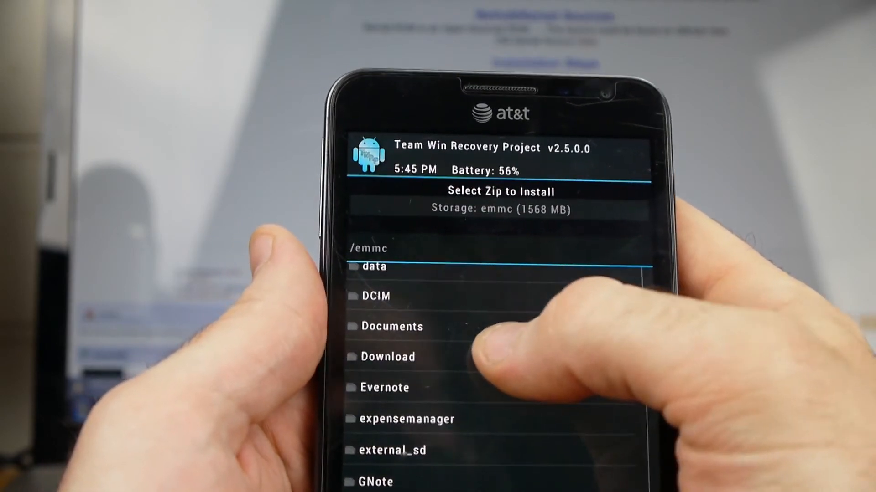
left_click(388, 356)
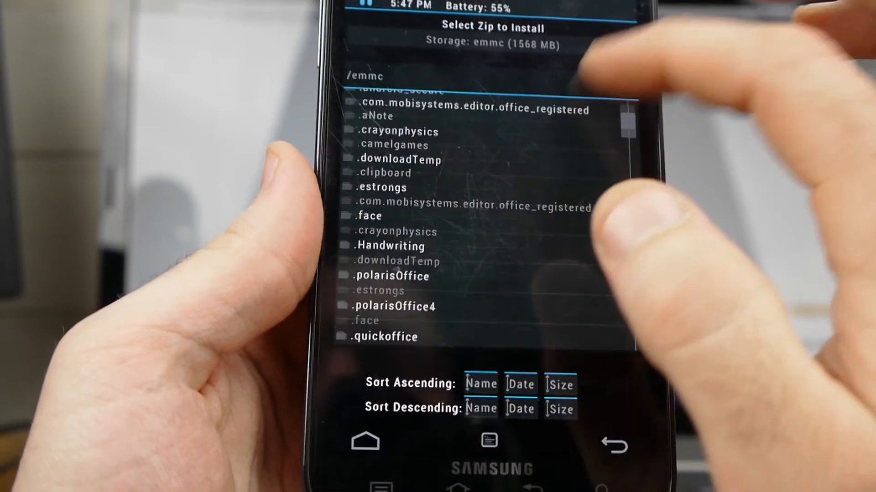
Scroll to the bottom of /emmc where CWM-SuperSU-v0.94.zip and other zips appear.
scroll("down", 3)
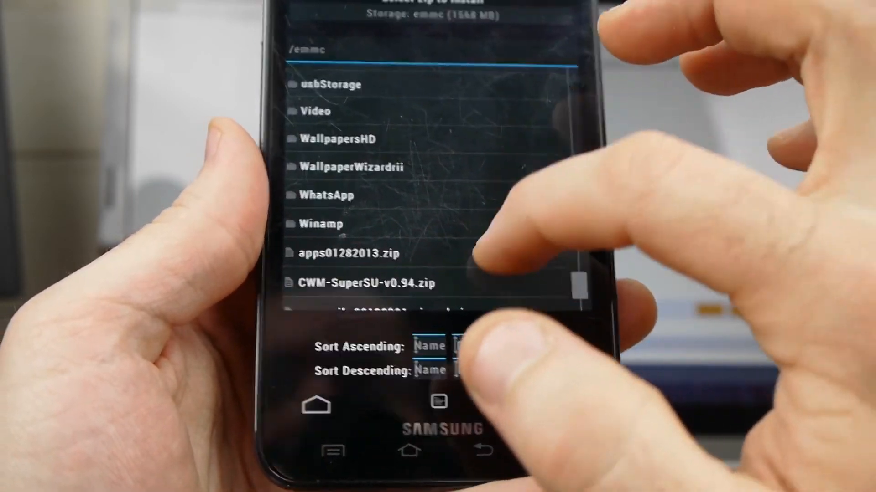